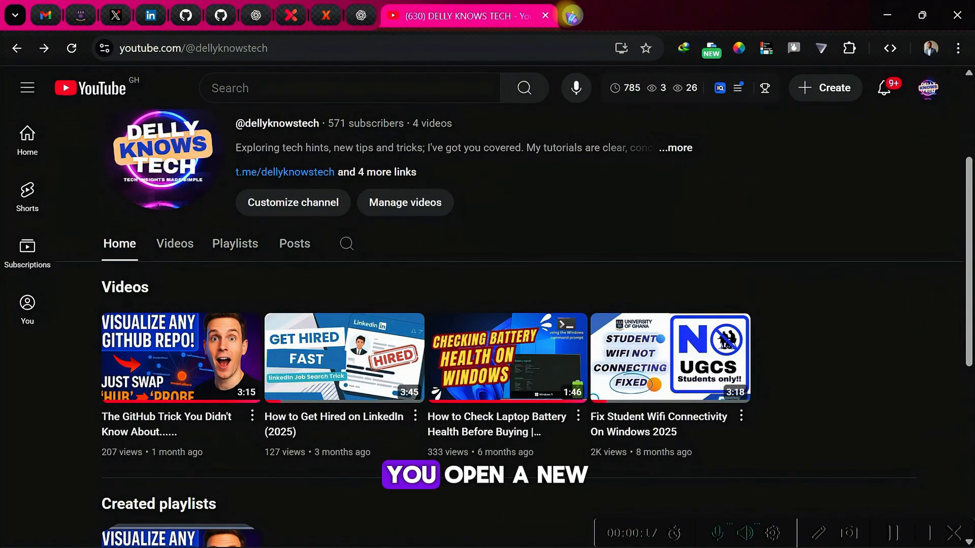
# - Open the MW Metadata site in a new Chrome tab from the 'mw' address suggestion
pyautogui.write('mw')
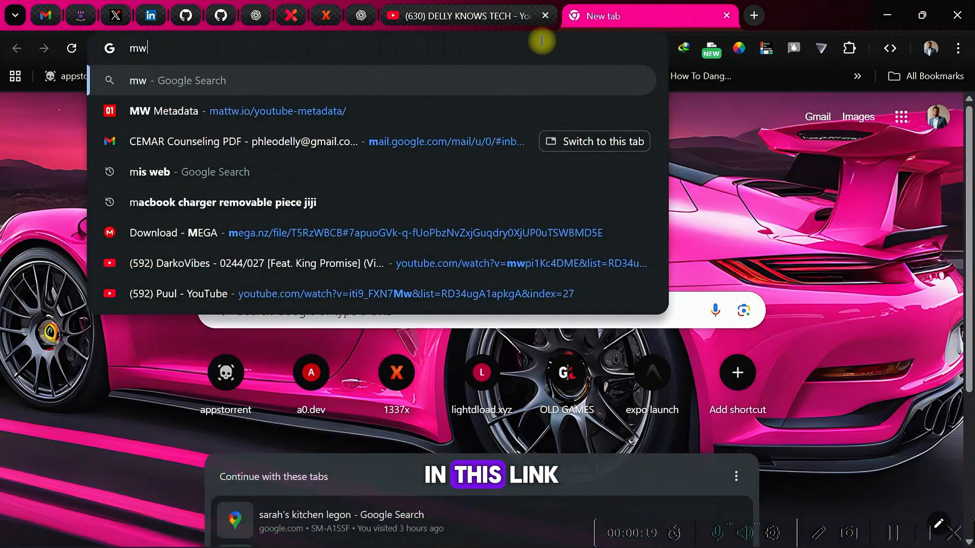
pyautogui.click(164, 110)
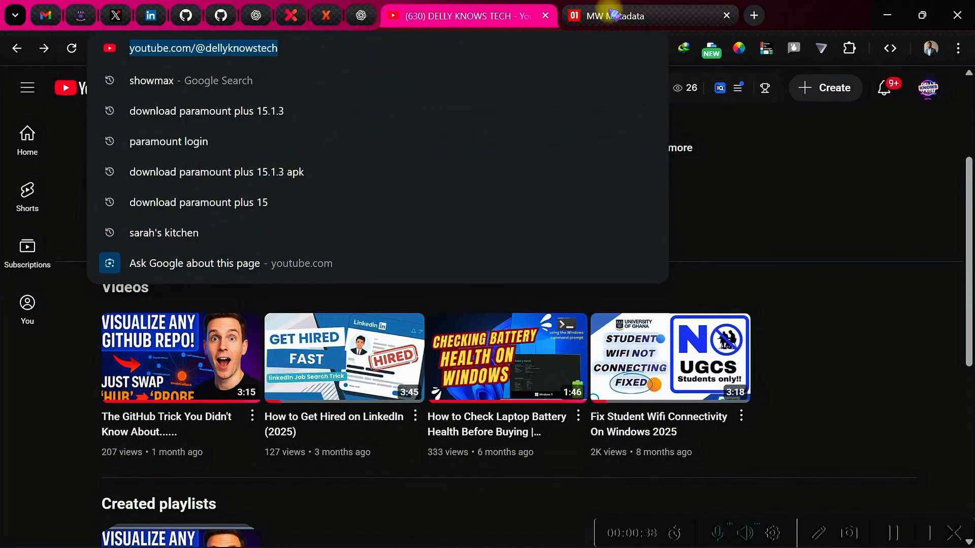
# - Review the DELLY KNOWS TECH channel's snippet, statistics, branding settings and banner in MW Metadata
pyautogui.click(621, 16)
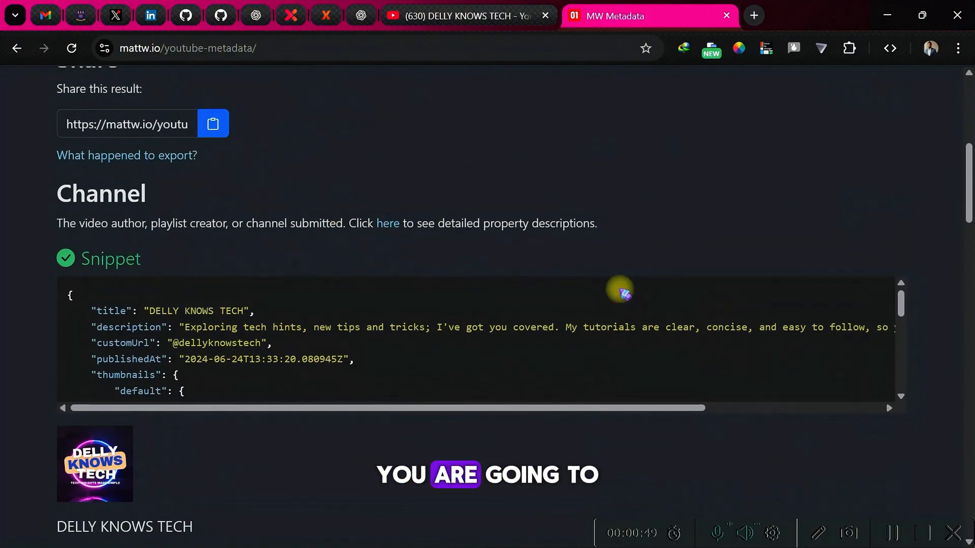
pyautogui.scroll(-3)
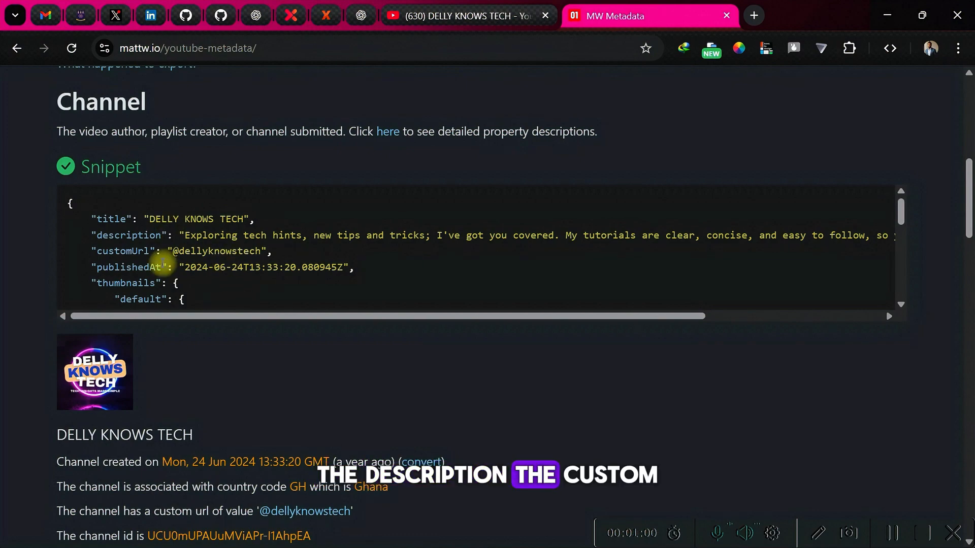
pyautogui.scroll(-3)
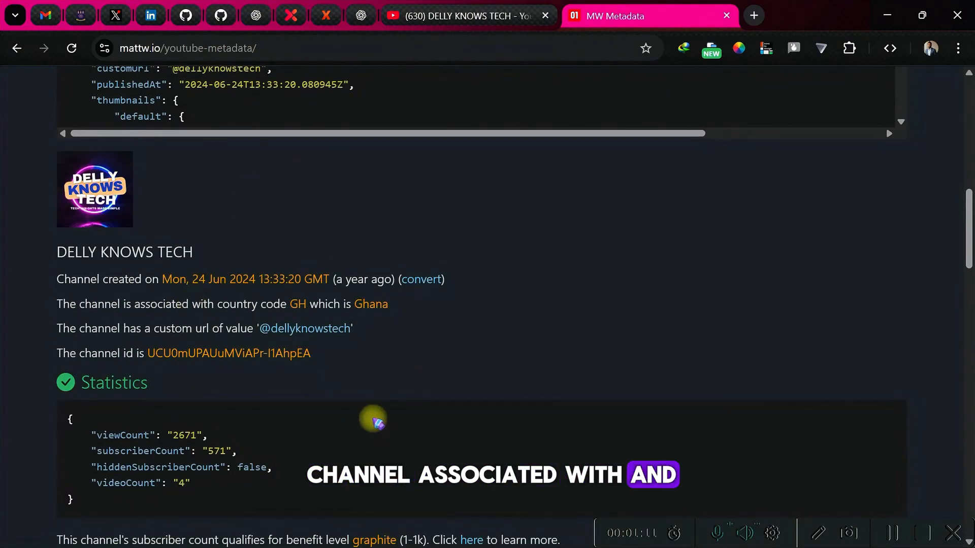
pyautogui.scroll(-3)
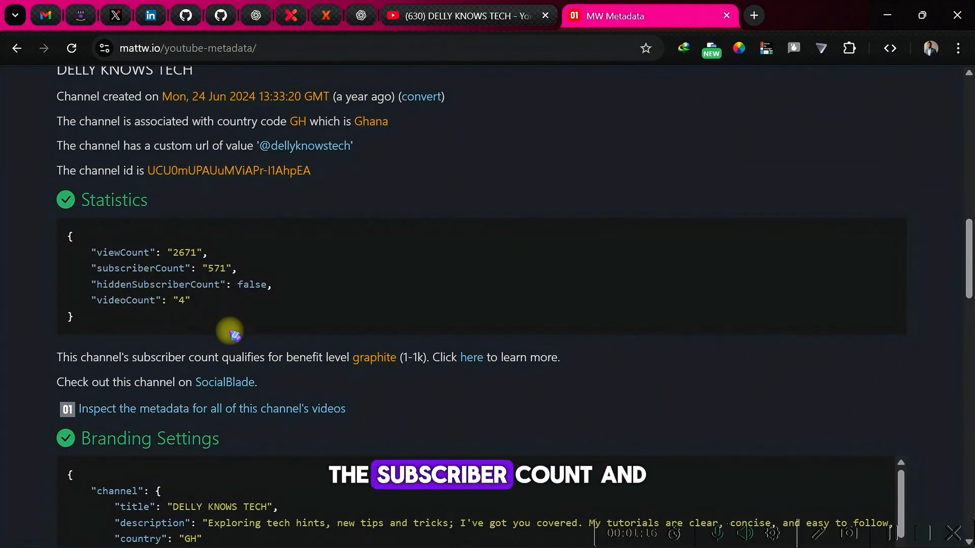
pyautogui.scroll(-3)
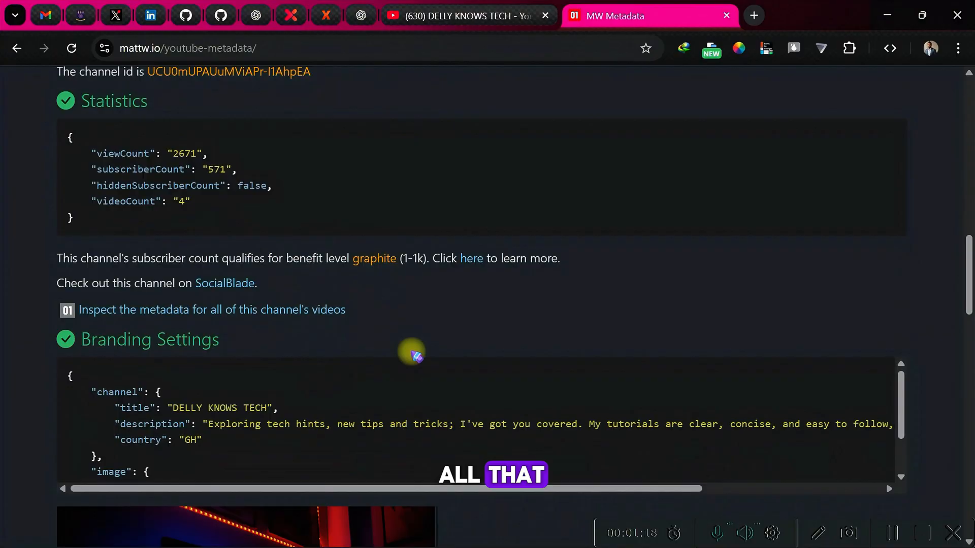
pyautogui.scroll(-3)
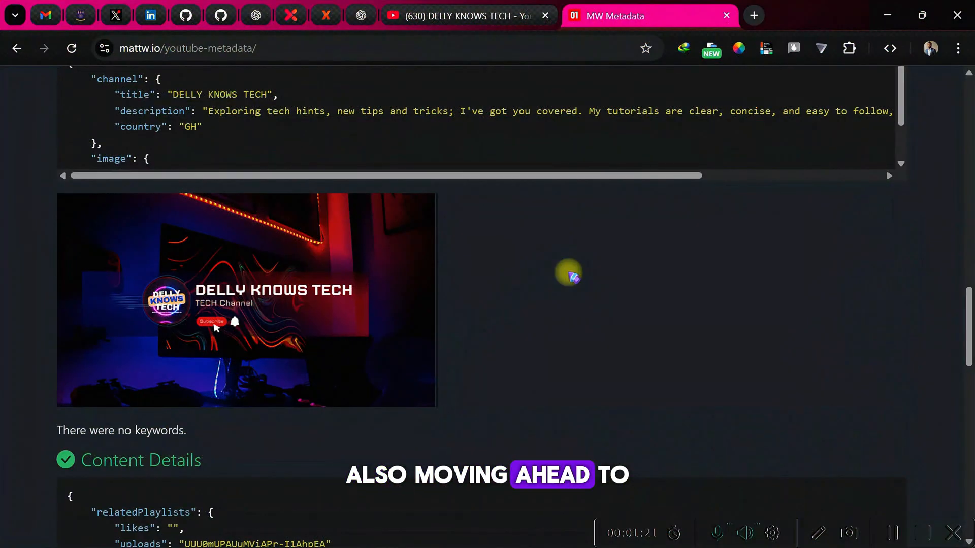
# - Open the 'Fix Student Wifi Connectivity On Windows 2025' video from the channel page
pyautogui.click(463, 16)
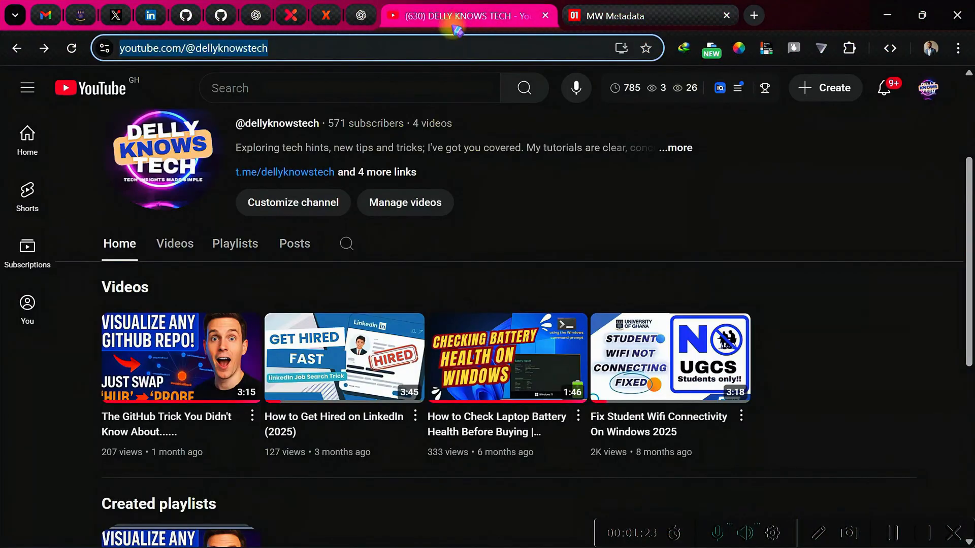
pyautogui.click(179, 357)
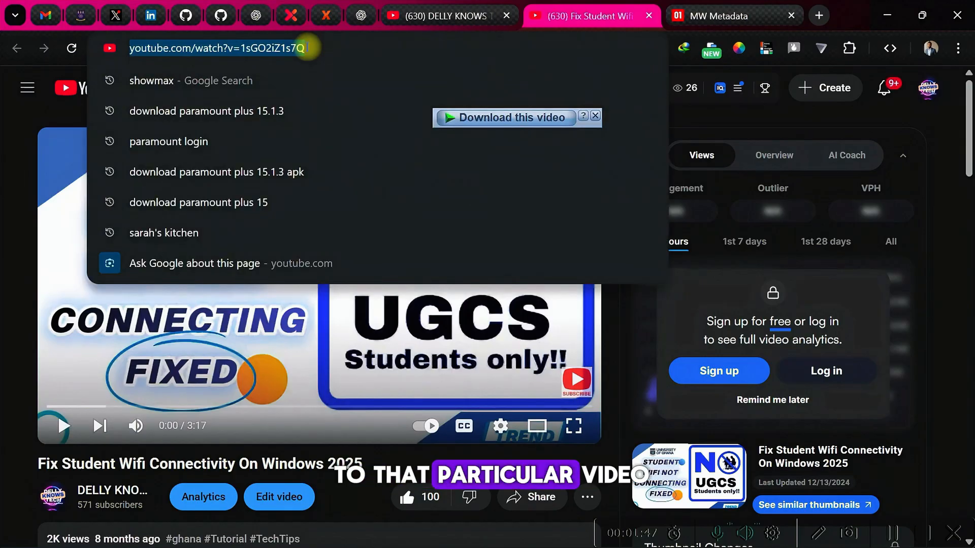
# - Replace the old channel ID with the Fix Student Wifi video URL and submit
pyautogui.click(734, 16)
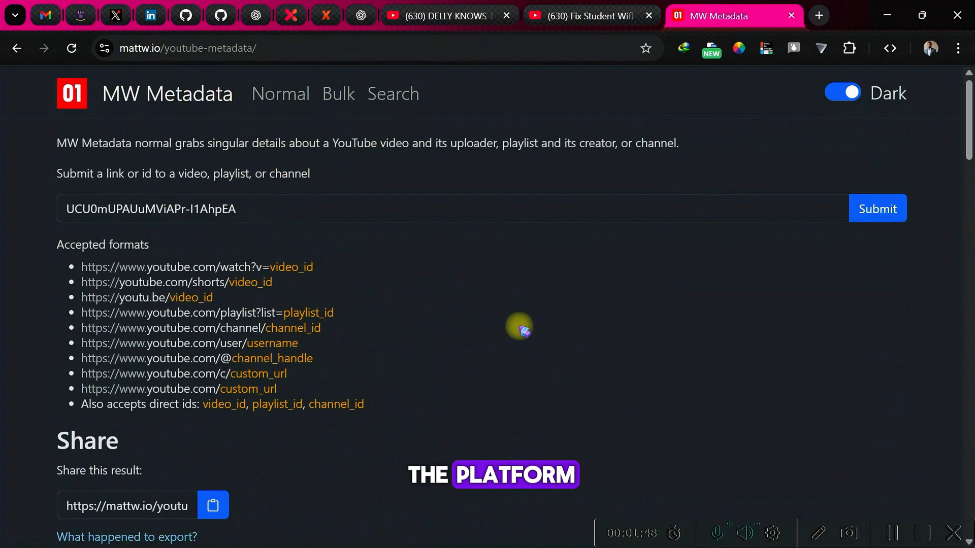
pyautogui.tripleClick(149, 208)
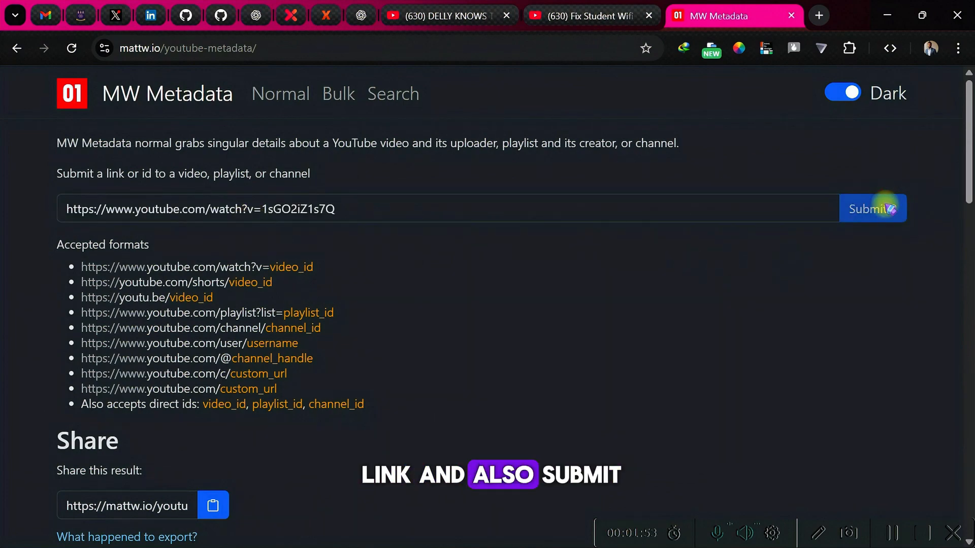
pyautogui.click(872, 208)
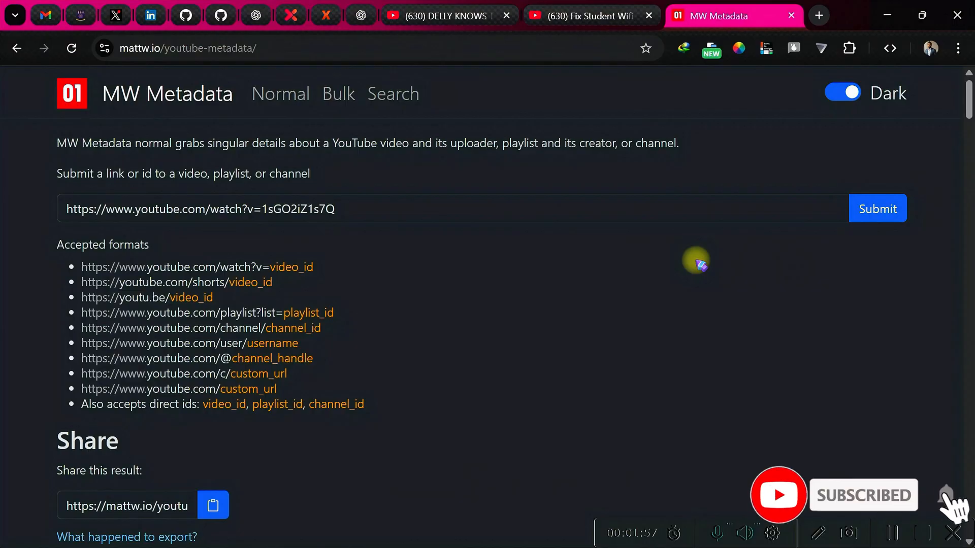
pyautogui.moveTo(498, 236)
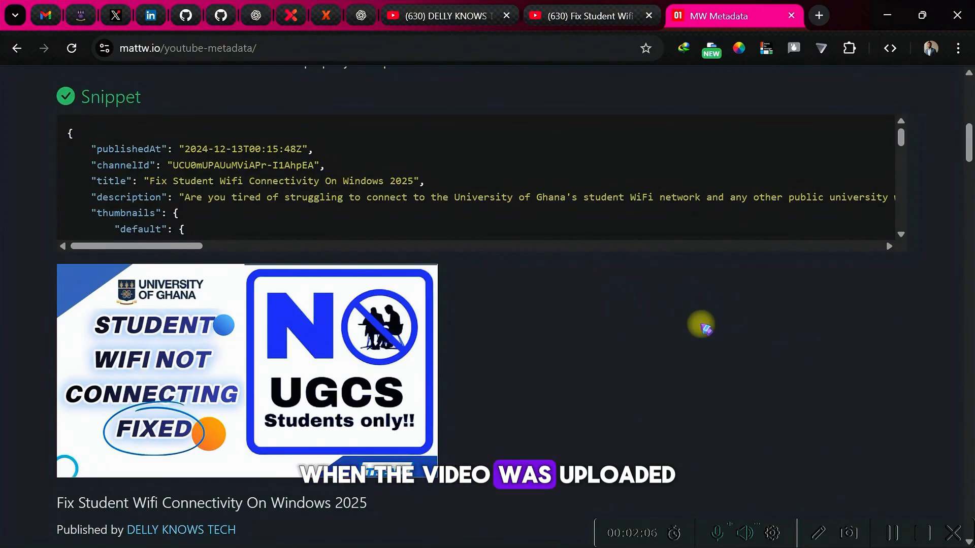
# - Scroll through the video's snippet, statistics, status and content details
pyautogui.scroll(-3)
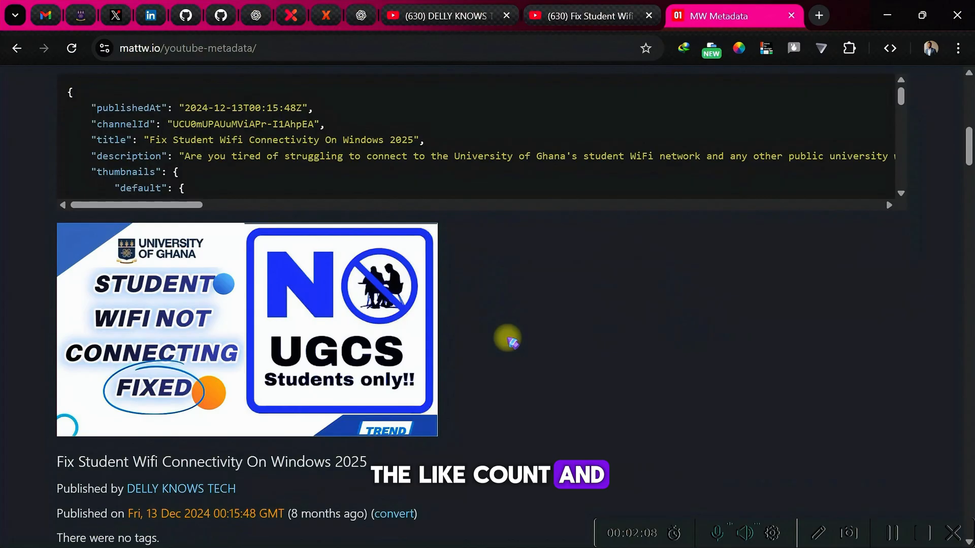
pyautogui.scroll(-3)
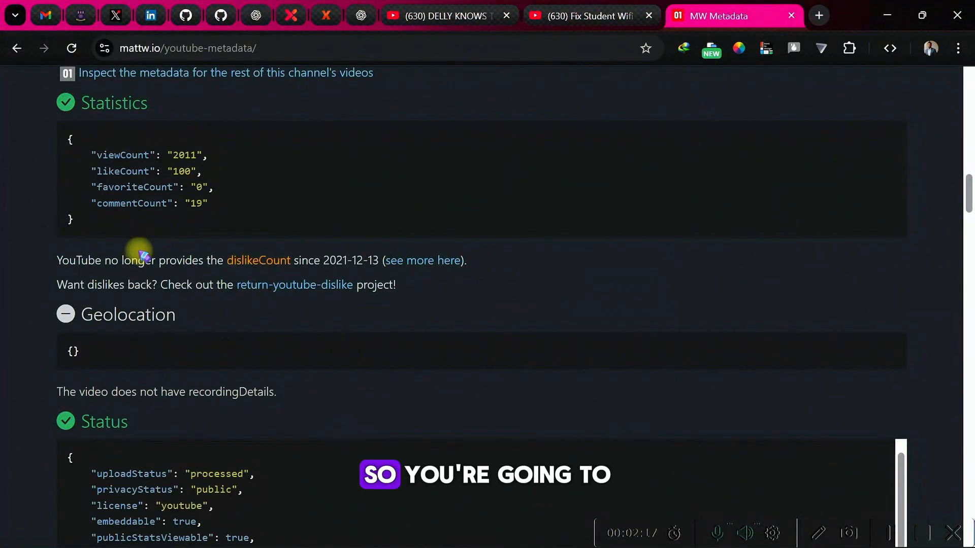
pyautogui.scroll(3)
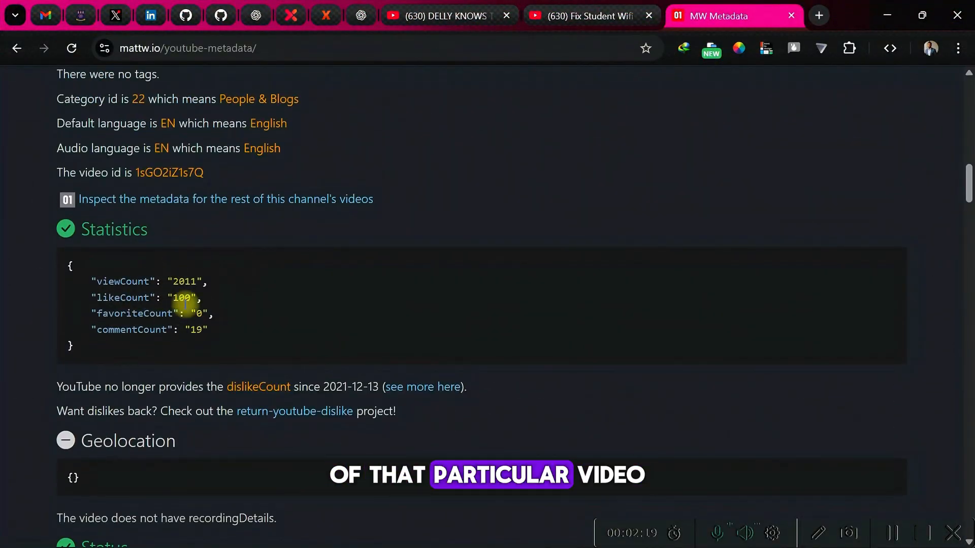
pyautogui.moveTo(177, 329)
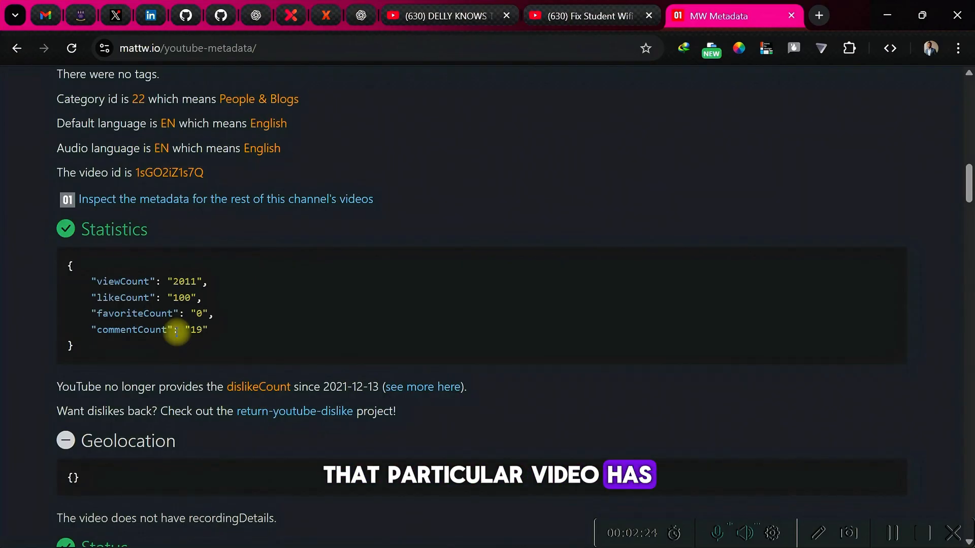
pyautogui.scroll(-3)
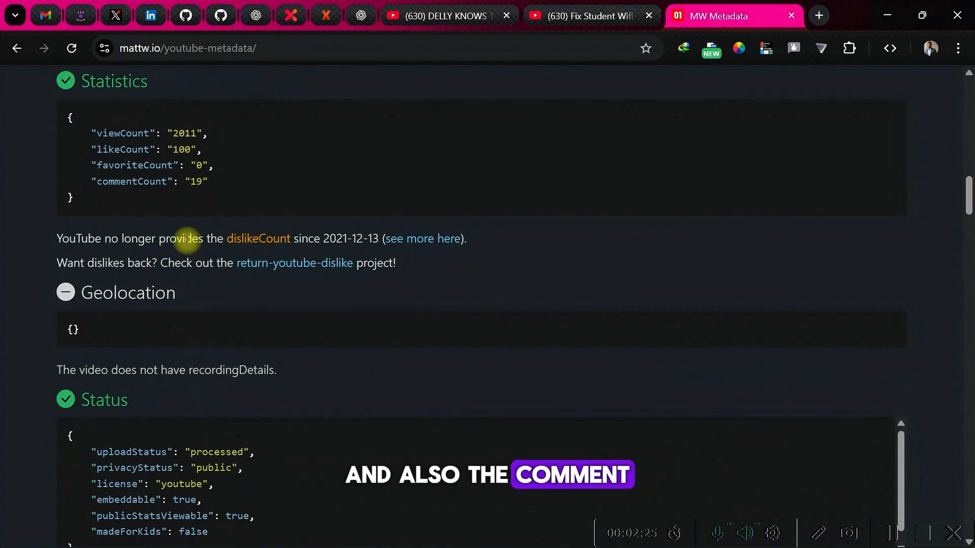
pyautogui.scroll(-3)
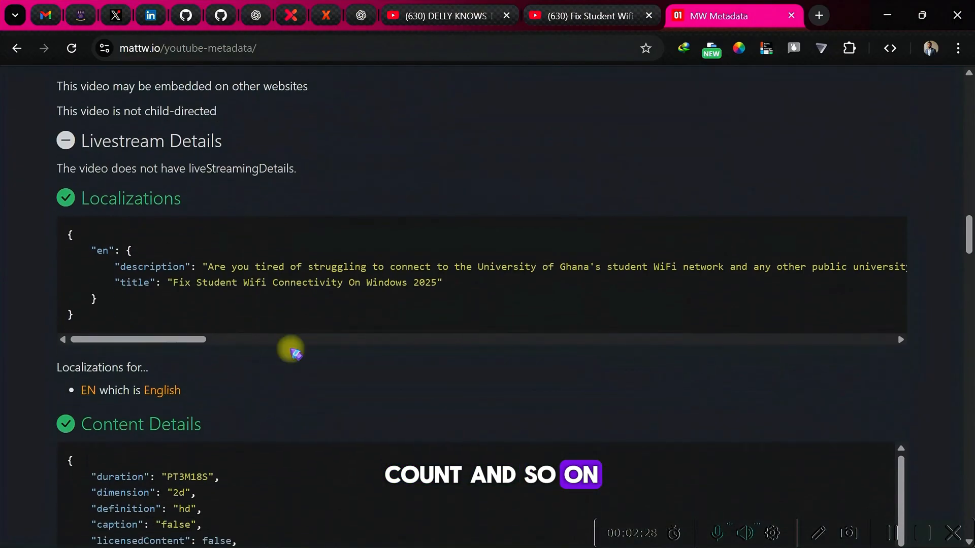
pyautogui.scroll(-3)
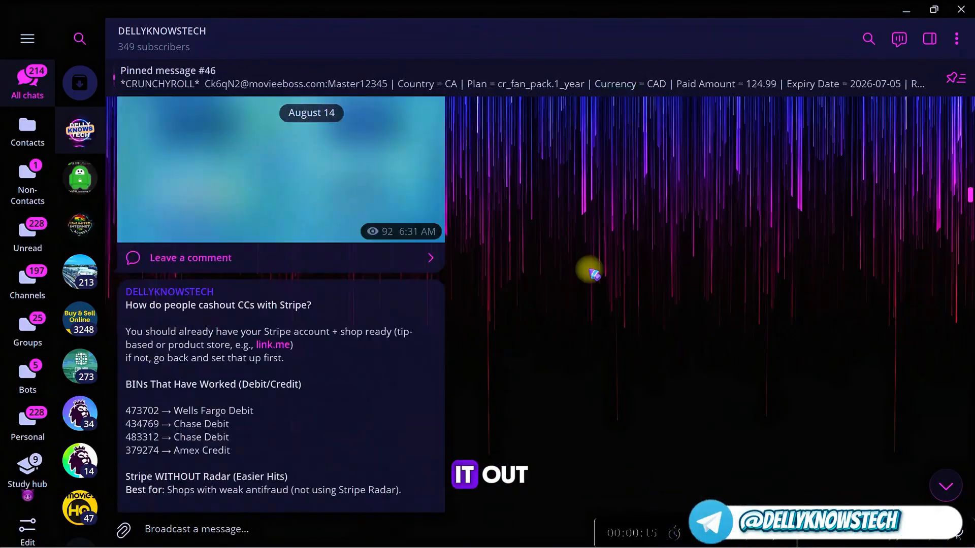
# - Scroll further through the DELLYKNOWSTECH channel's posts in Telegram
pyautogui.scroll(-3)
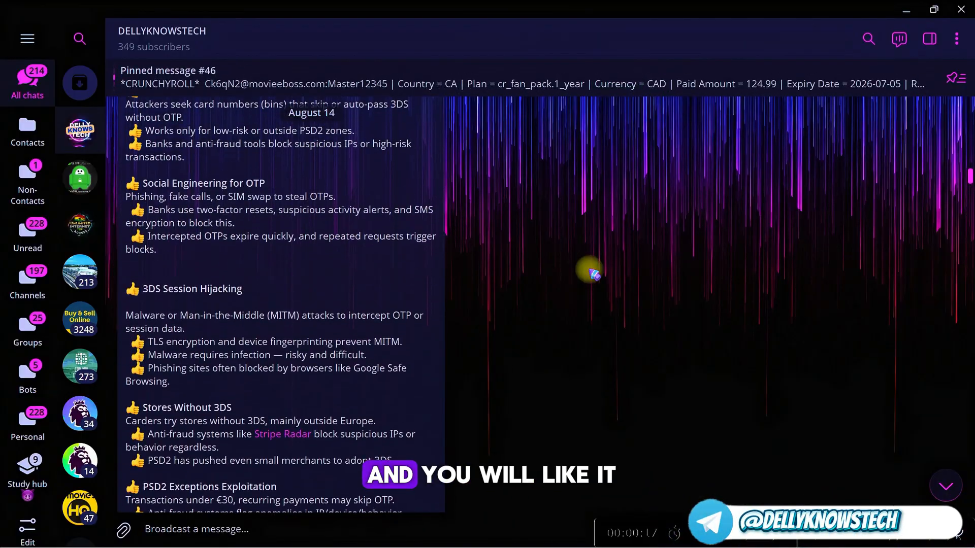